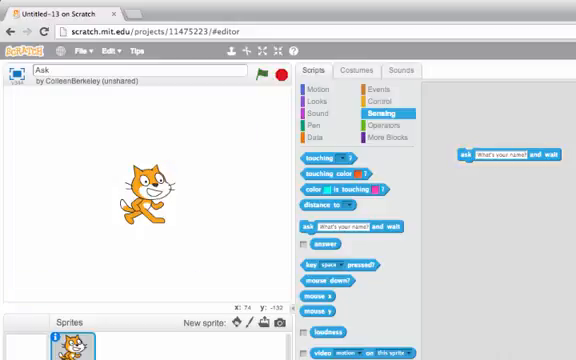
mouse_move(454, 180)
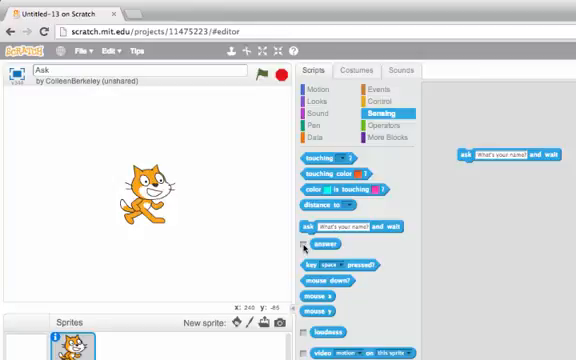
left_click(308, 248)
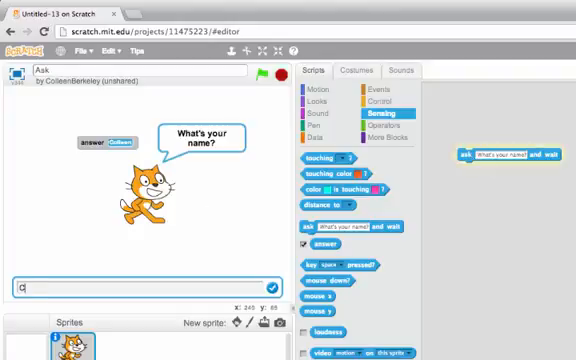
type("Colleen Lewi")
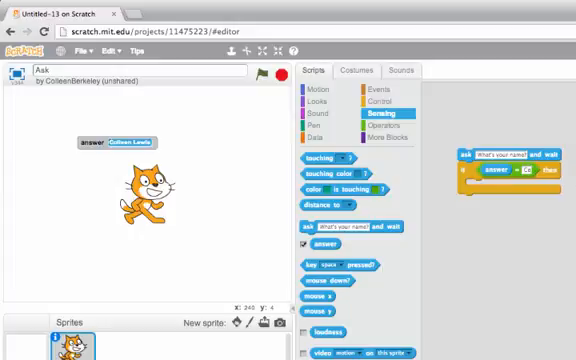
Step: Add an if block comparing the answer with a value beneath the ask block
left_click(328, 104)
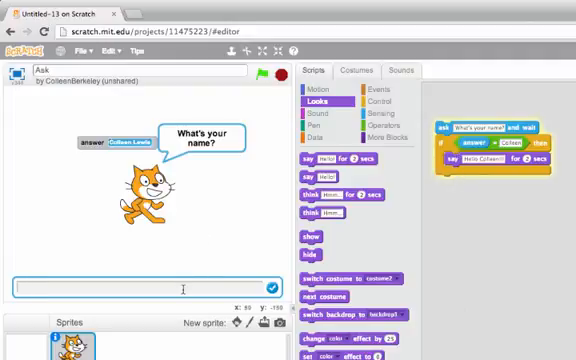
type("Colleen")
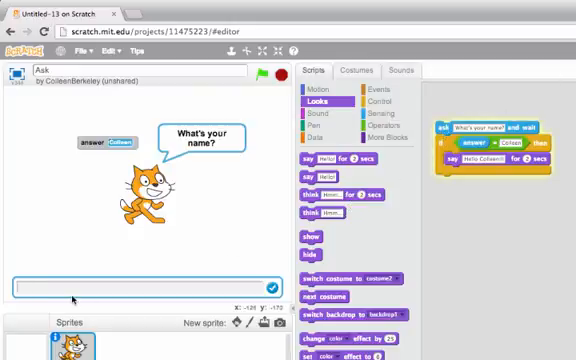
type("Colleen Lewis")
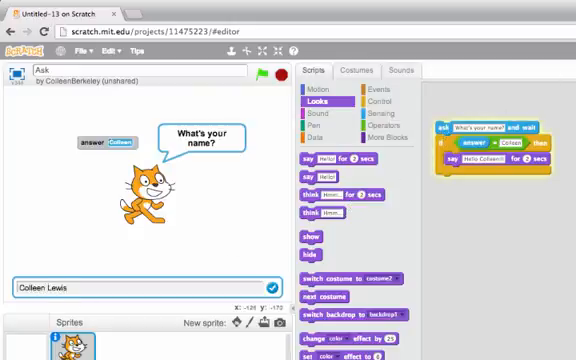